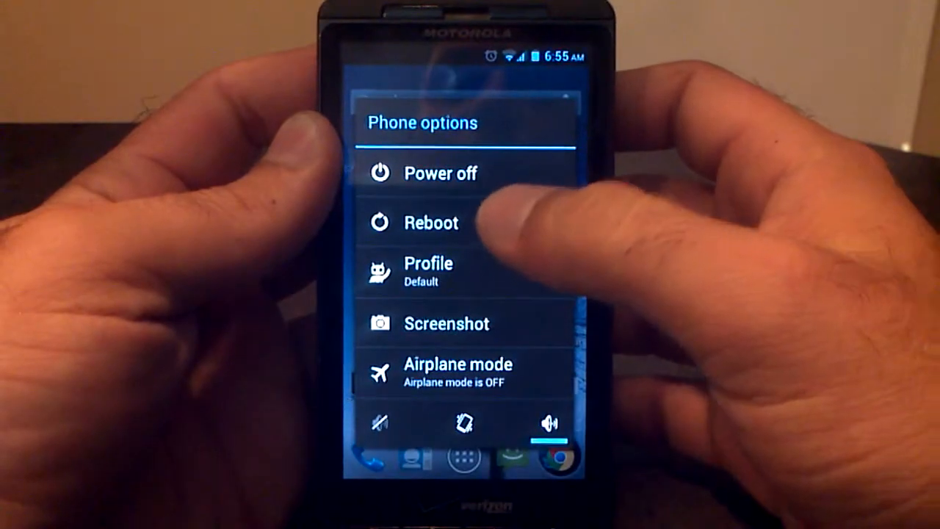
# Step: Reboot the phone into ClockworkMod Recovery from the power menu's Reboot options
pyautogui.click(430, 223)
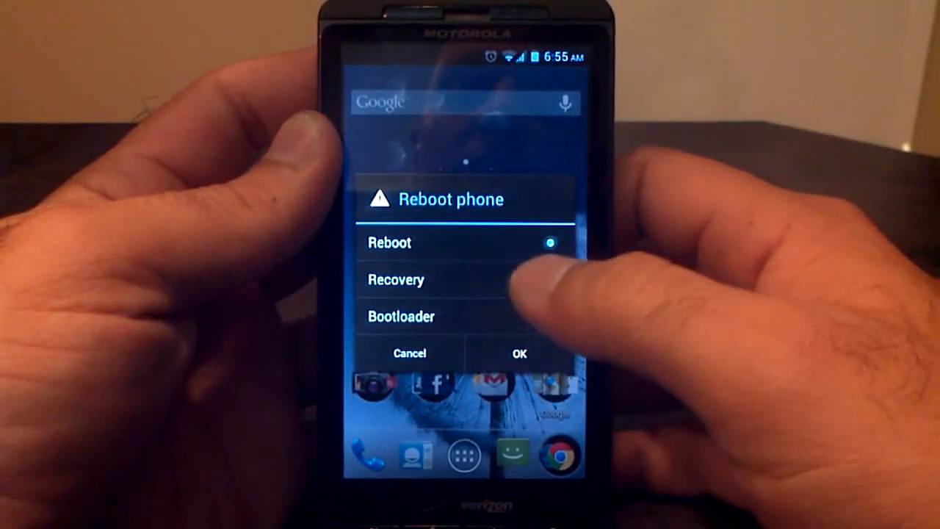
pyautogui.click(519, 353)
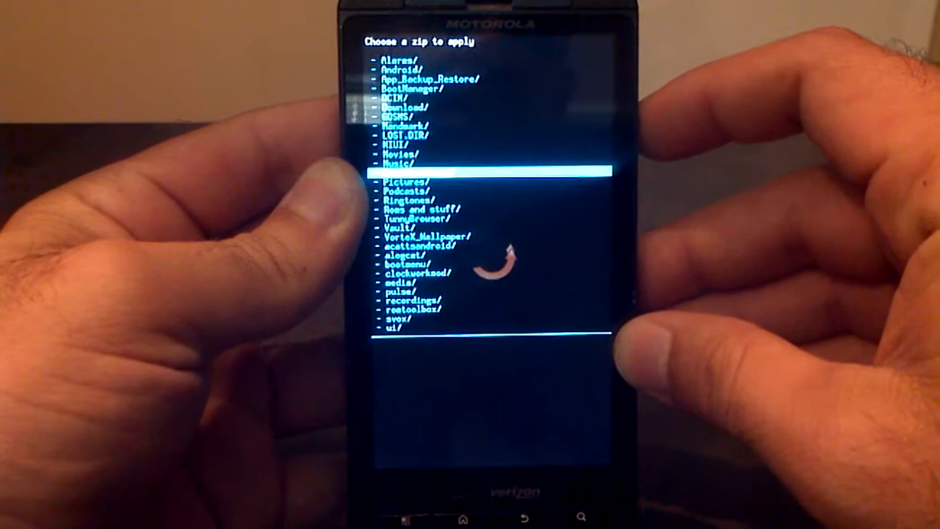
# Step: Scroll down the SD card folder list in the zip chooser
pyautogui.scroll(-3)
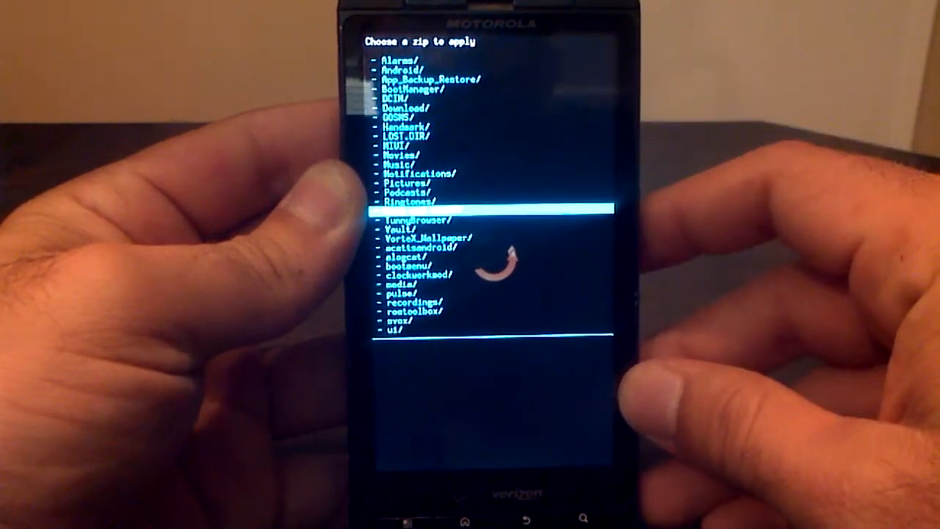